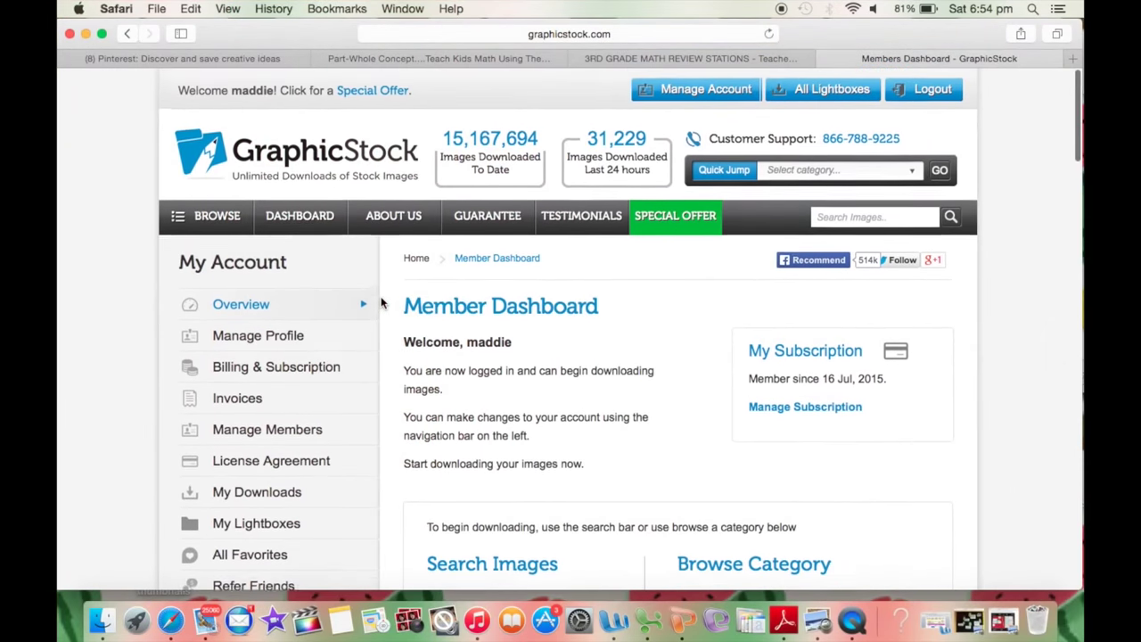
# - Scroll the Floral Hand Drawn Background page down to its JPG, PNG, PDF and EPS downloads
pyautogui.scroll(-3)
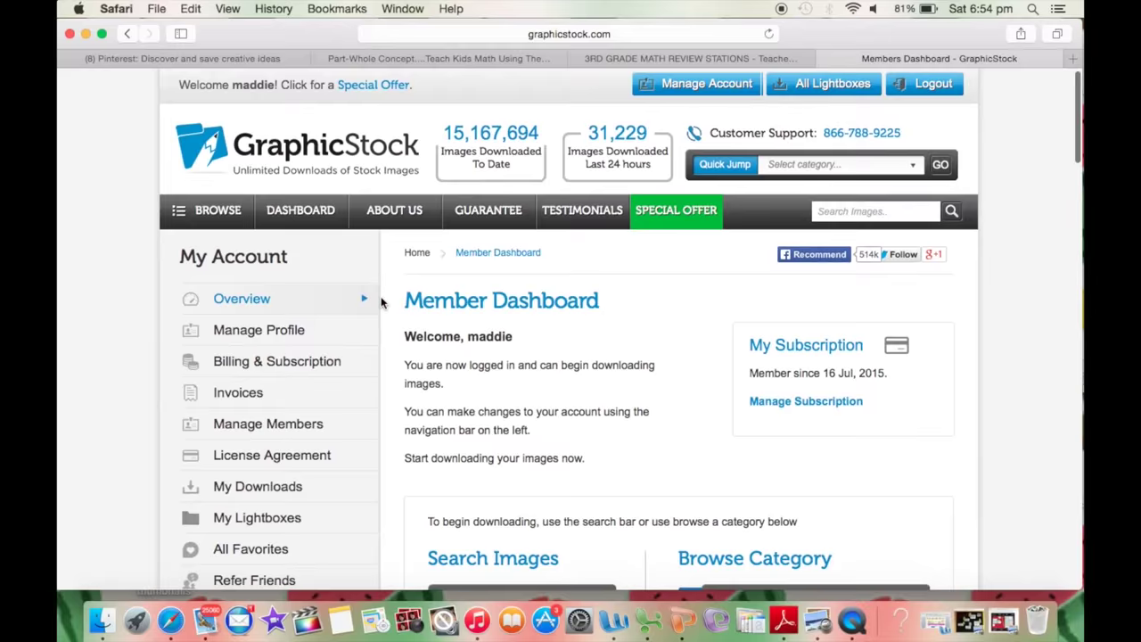
pyautogui.scroll(-3)
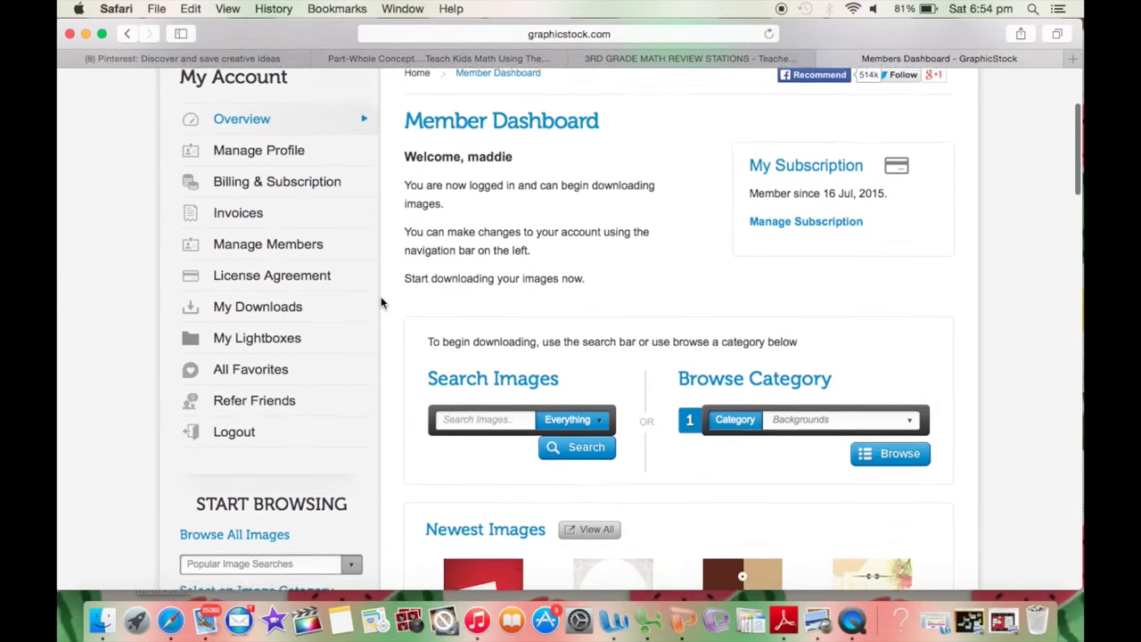
pyautogui.scroll(-3)
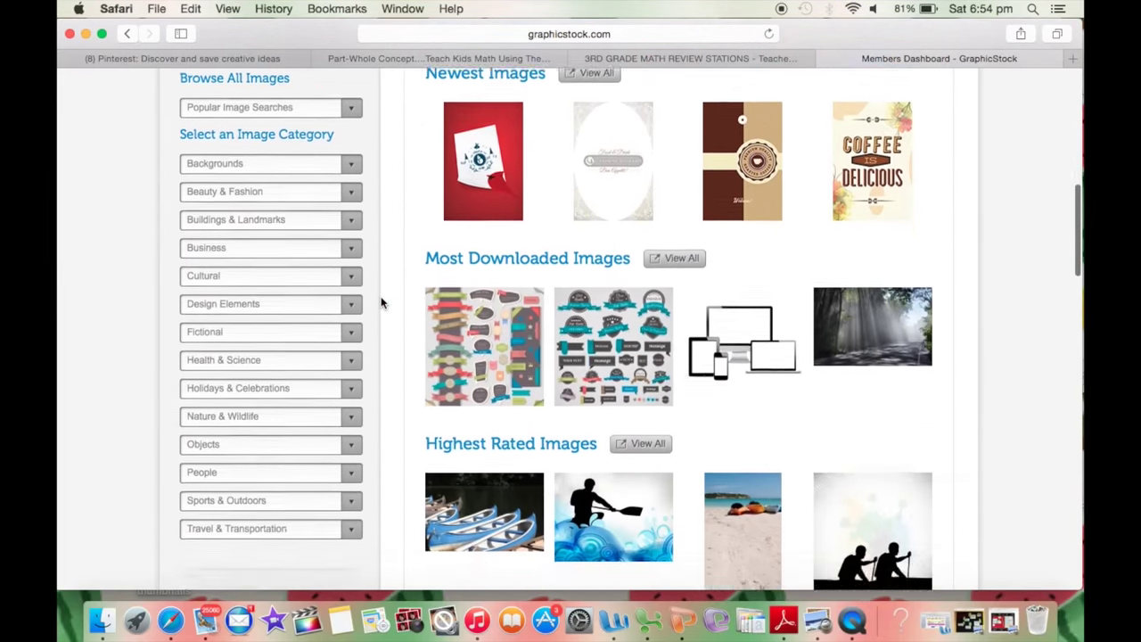
pyautogui.scroll(-3)
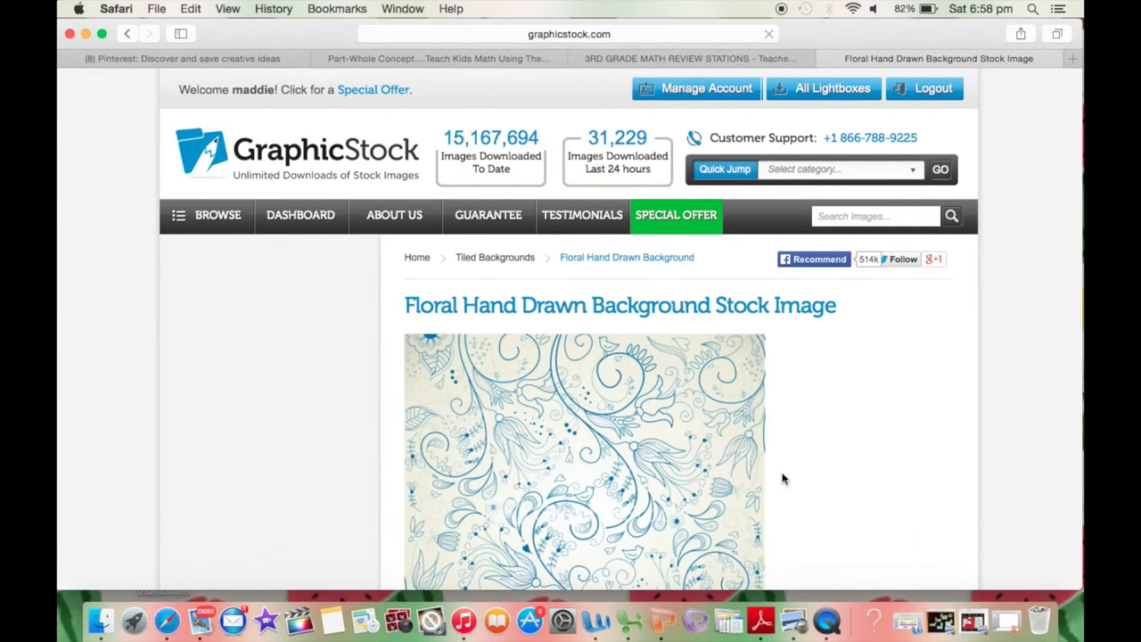
pyautogui.scroll(-3)
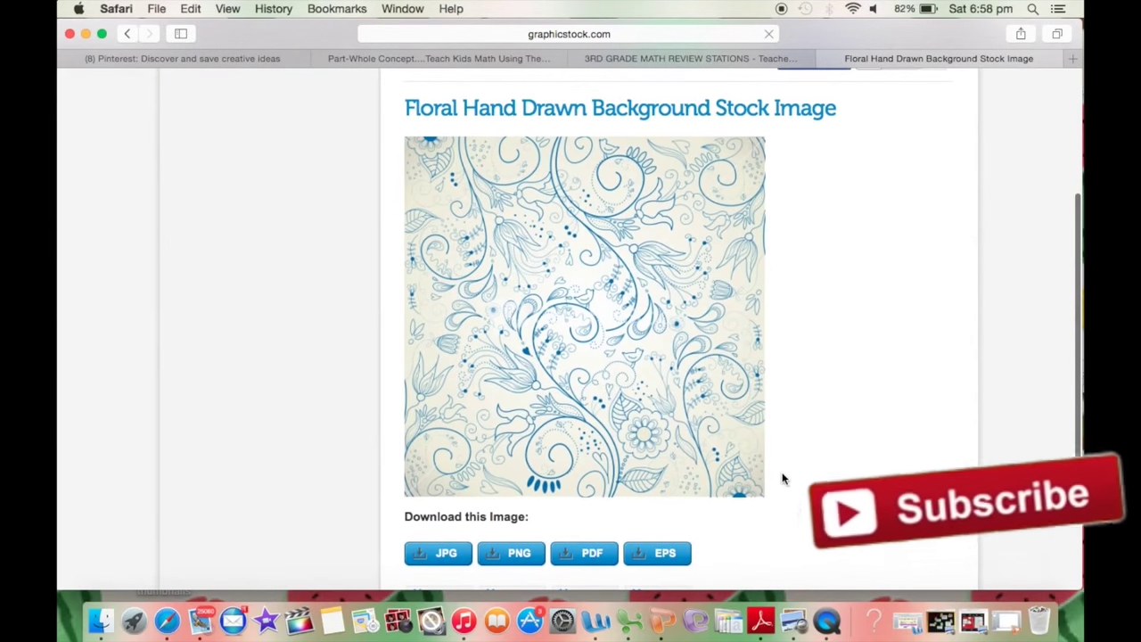
pyautogui.scroll(-3)
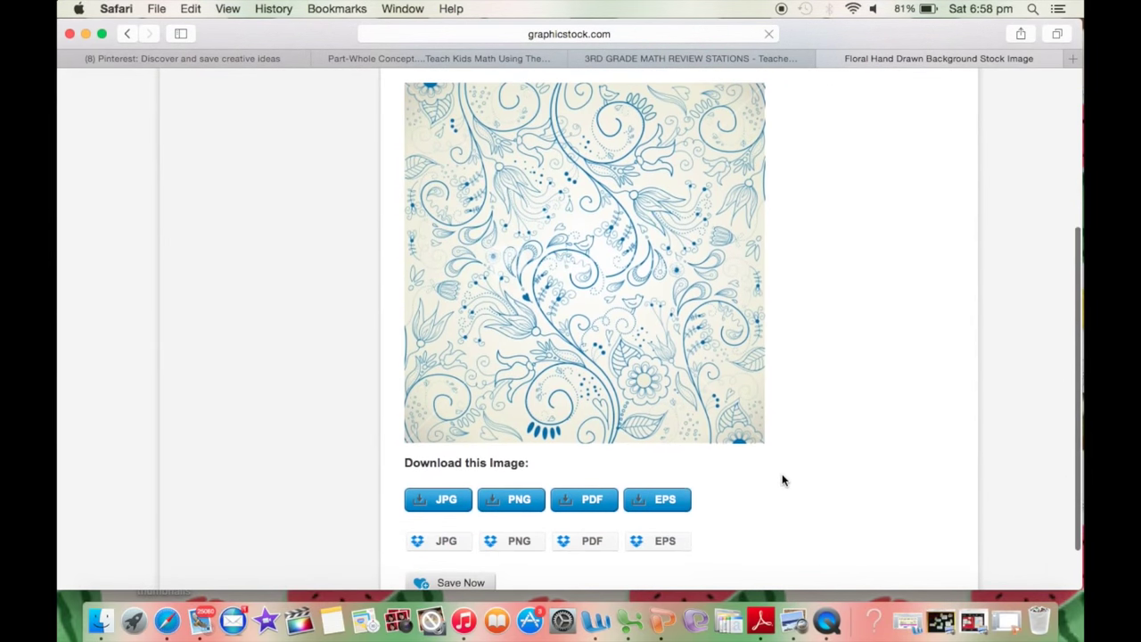
pyautogui.moveTo(519, 500)
pyautogui.write('sticky')
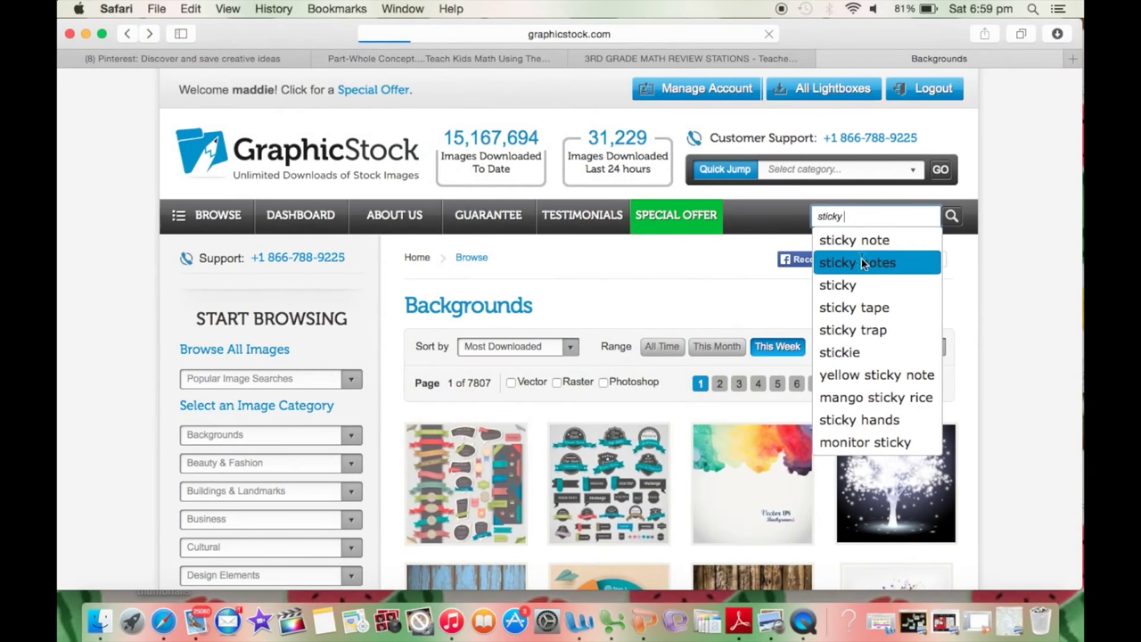
# - Search GraphicStock for 'sticky notes' and scroll through the pattern image results
pyautogui.click(857, 262)
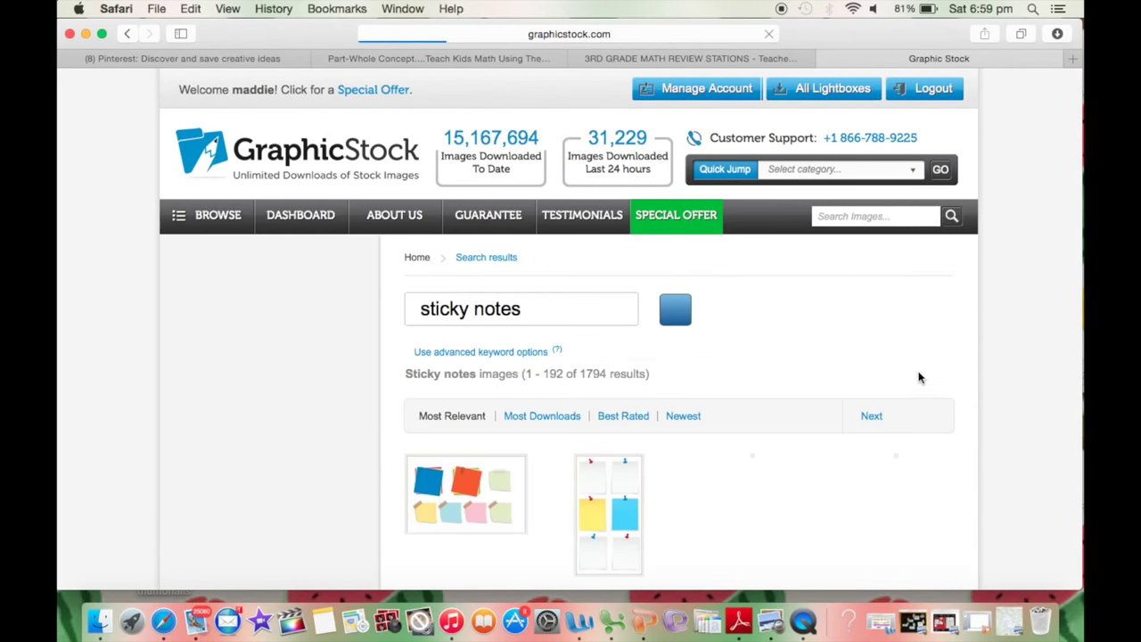
pyautogui.scroll(-3)
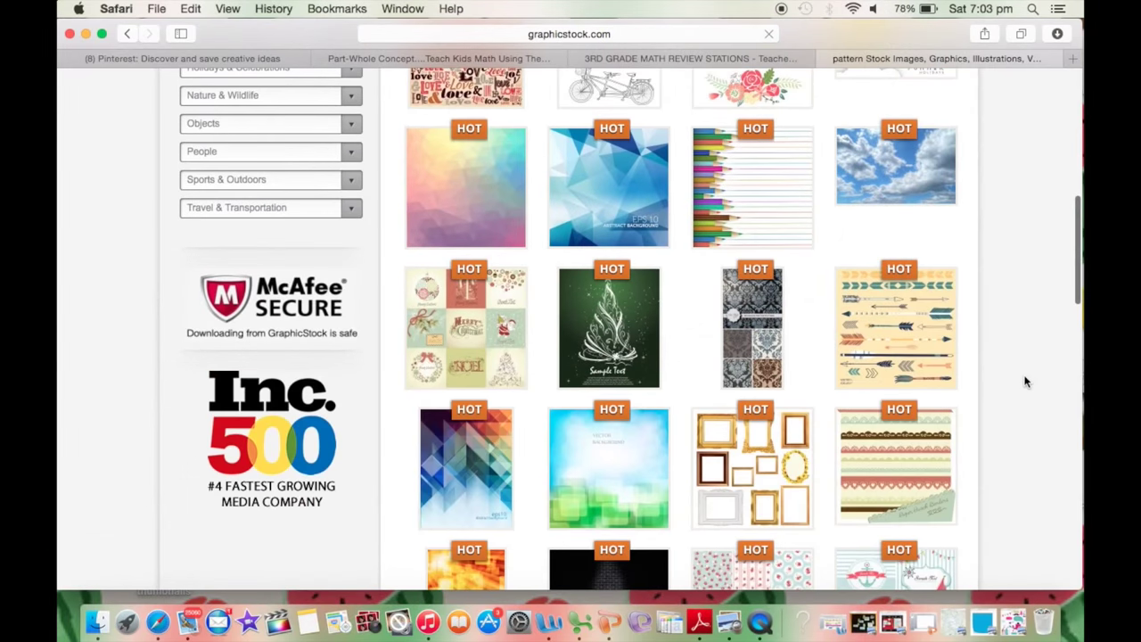
pyautogui.scroll(-3)
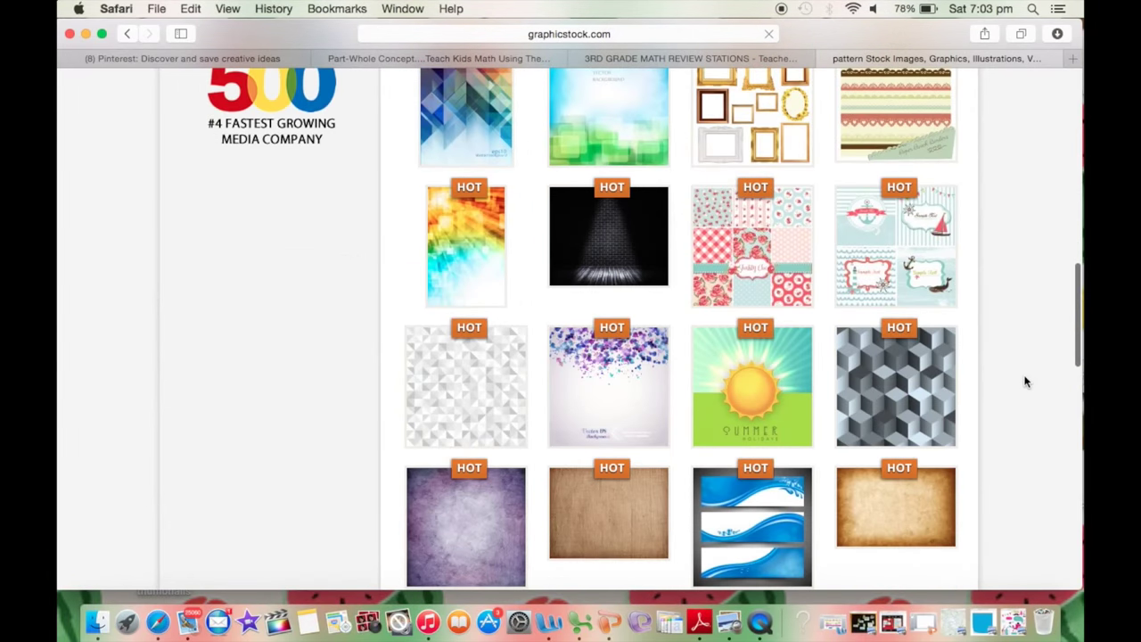
pyautogui.scroll(-3)
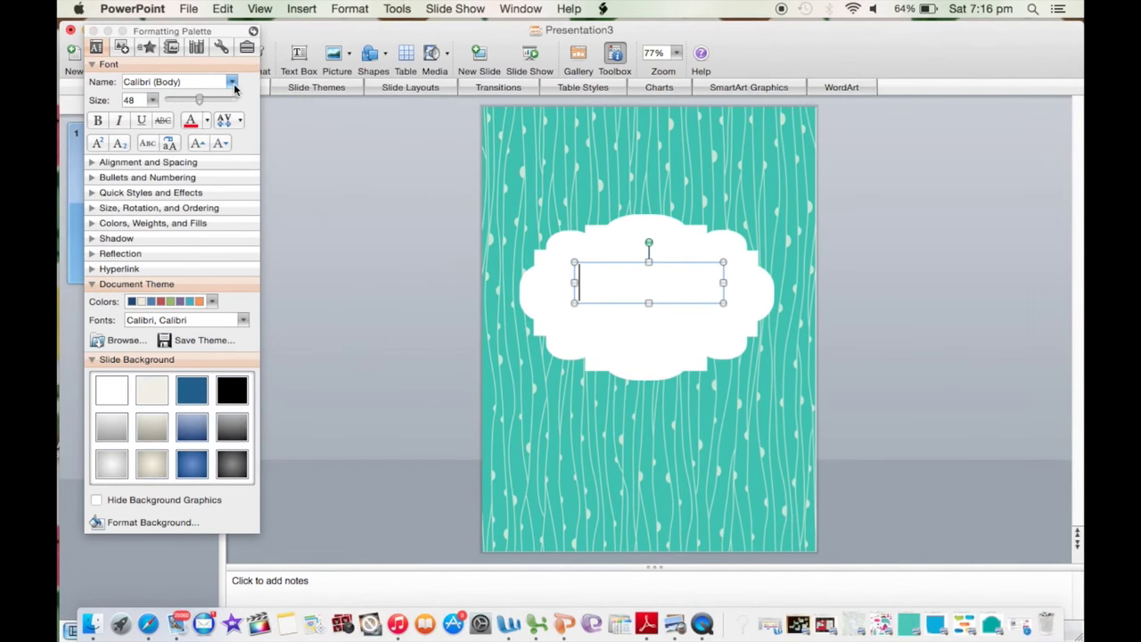
# - Open the font list for the ENGLISH label text to pick Chalkduster
pyautogui.click(232, 81)
pyautogui.write('ENGLISH')
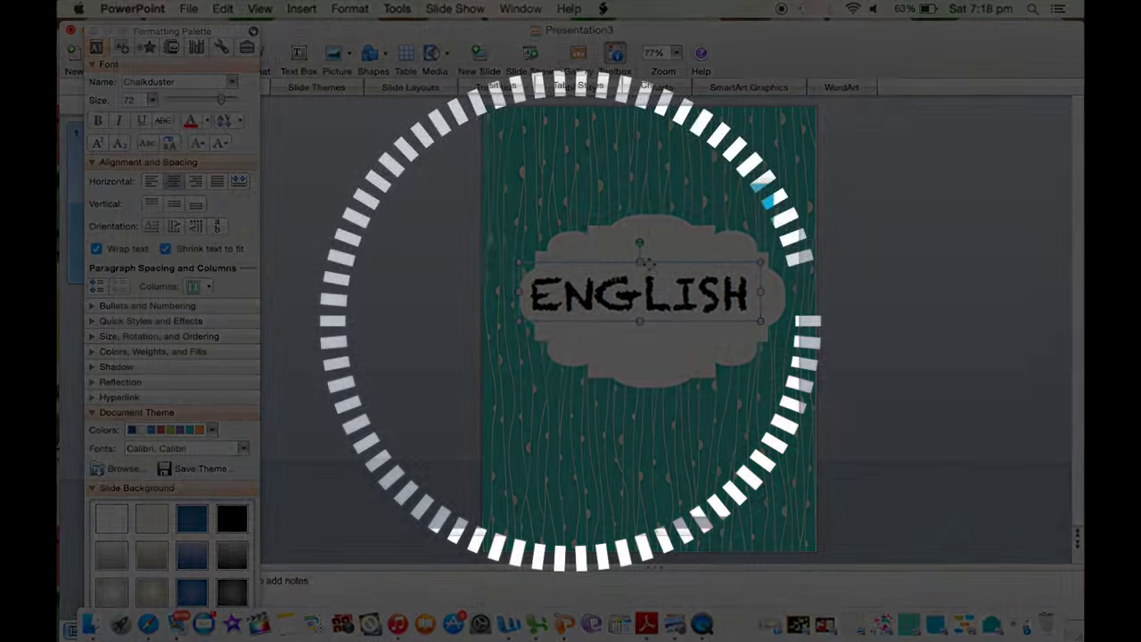
# - Draw a pink rectangle header bar on slide 2 and open its shadow formatting
pyautogui.click(368, 54)
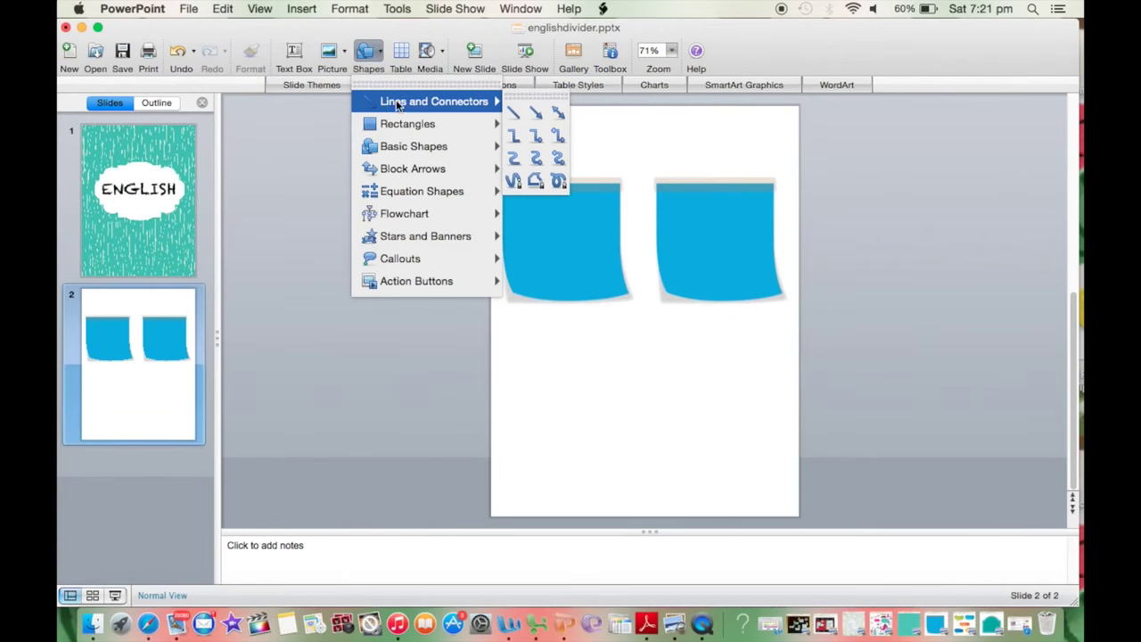
pyautogui.click(514, 111)
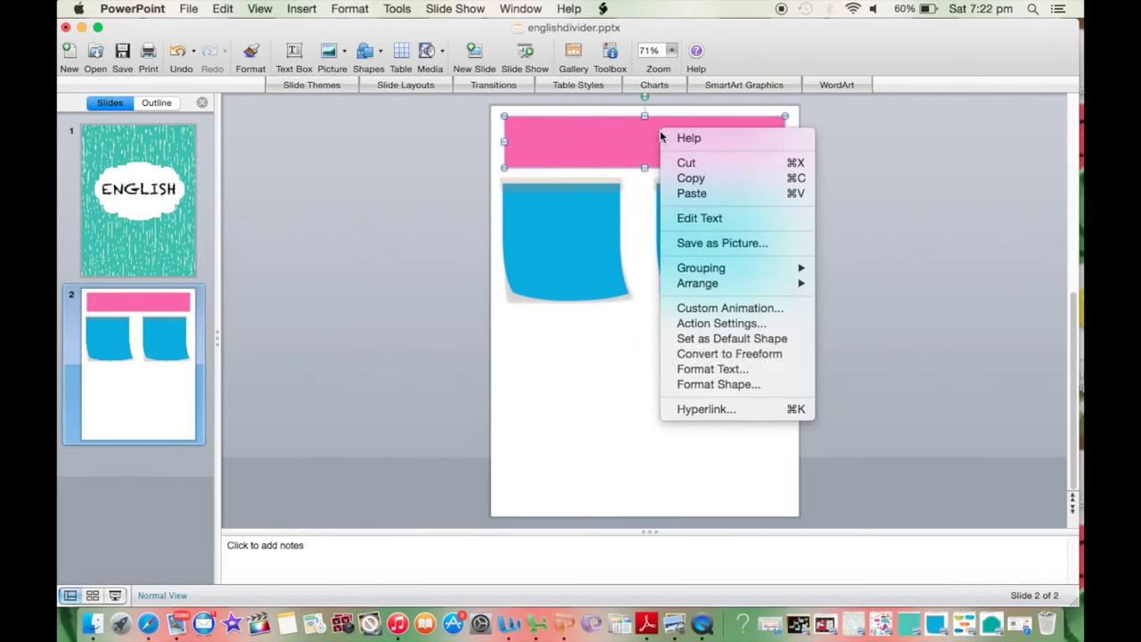
pyautogui.click(719, 384)
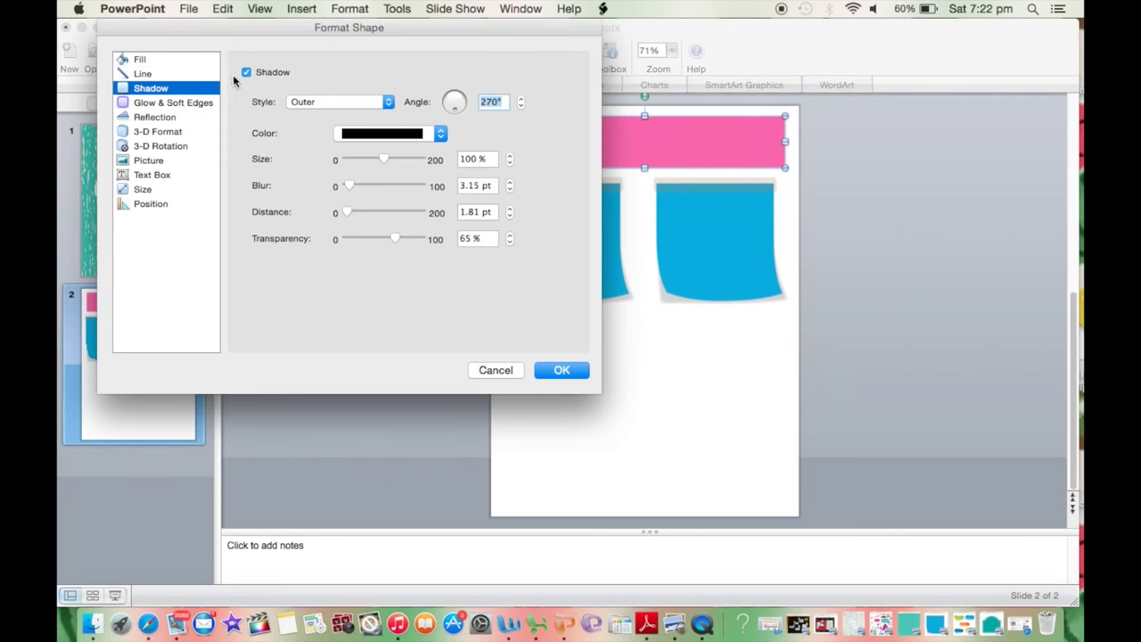
pyautogui.click(246, 72)
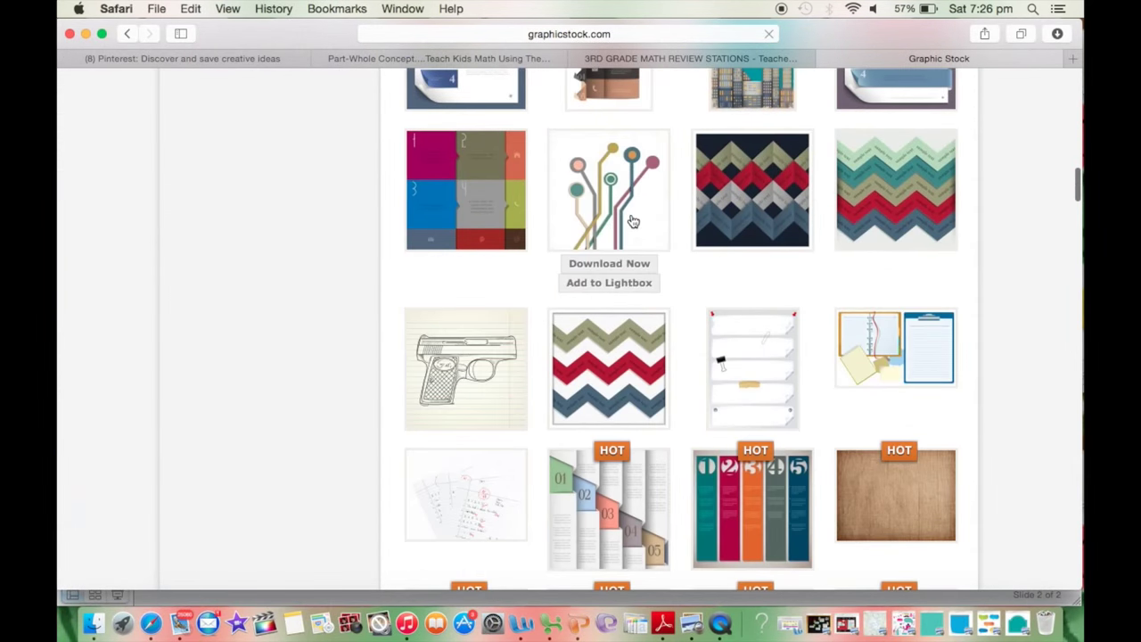
# - Scroll through the GraphicStock chevron, infographic and paper design results
pyautogui.scroll(-3)
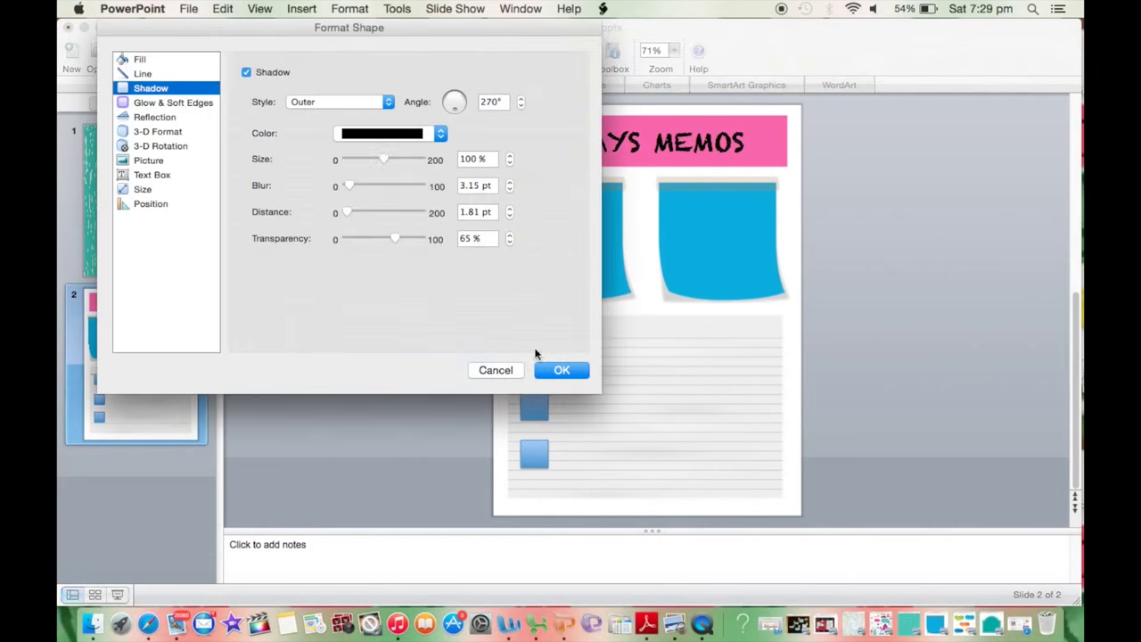
# - Set the small memo square's line to No Line, then open the next square's line colour
pyautogui.click(143, 73)
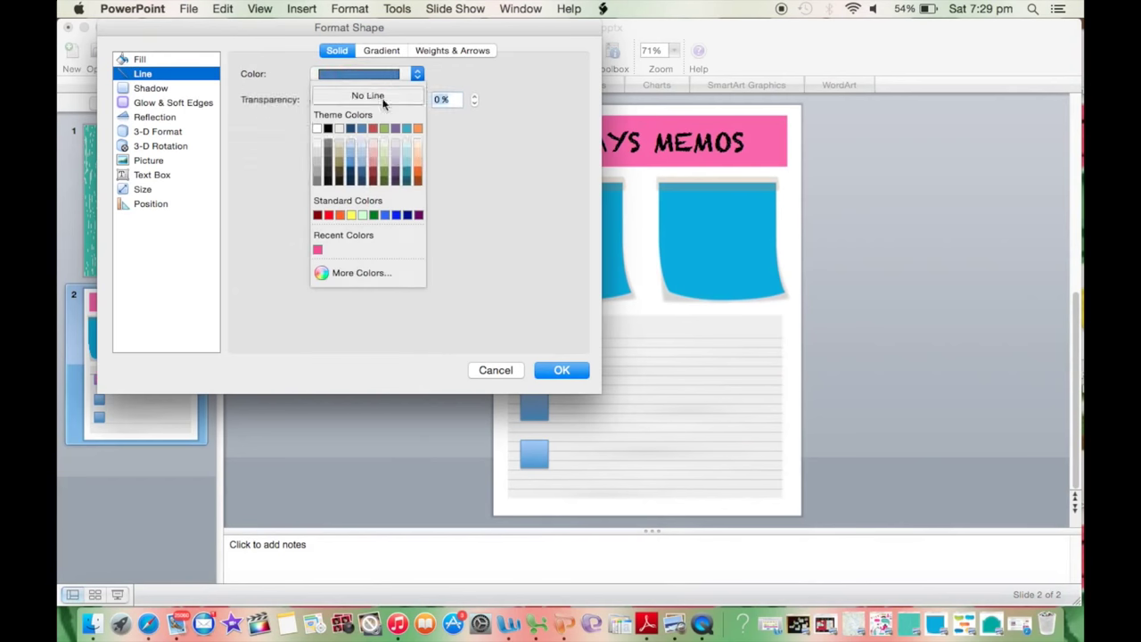
pyautogui.click(150, 88)
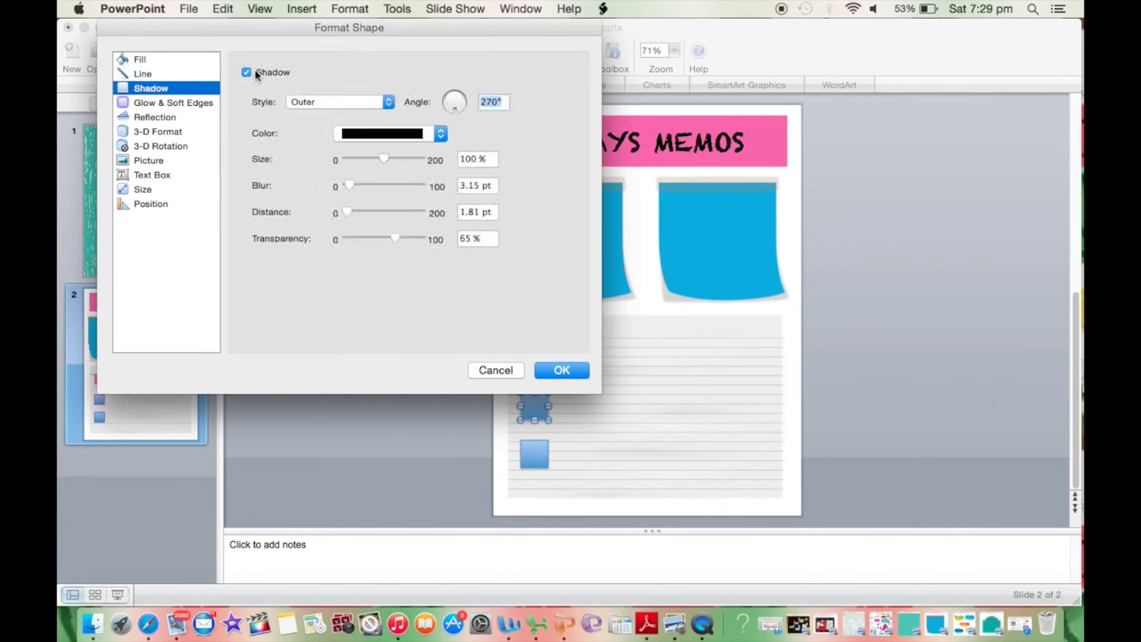
pyautogui.click(143, 73)
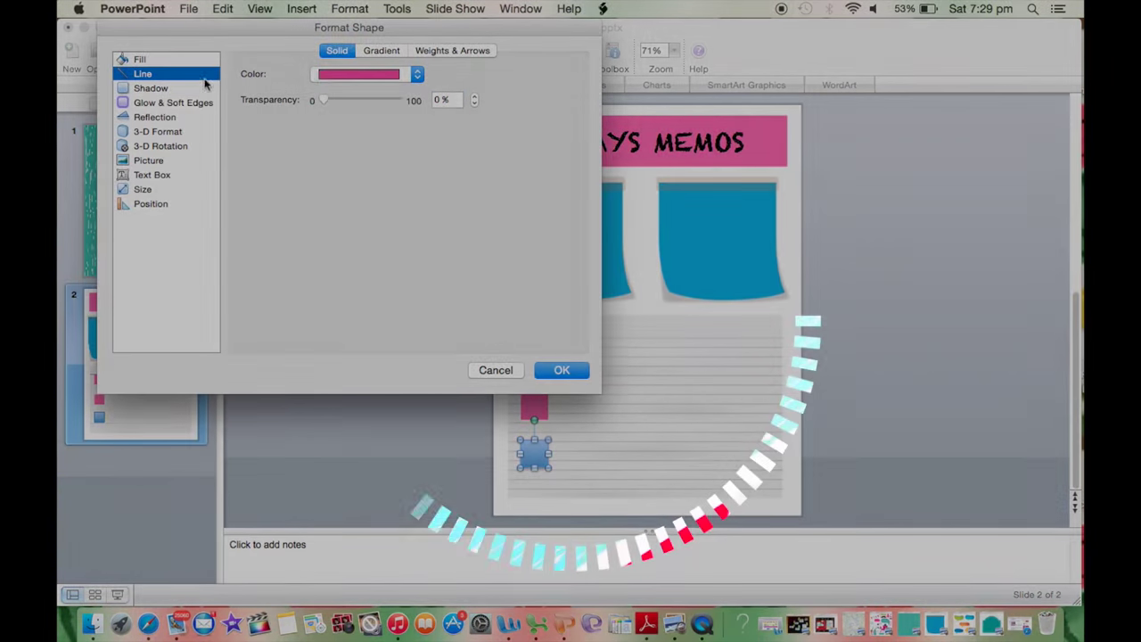